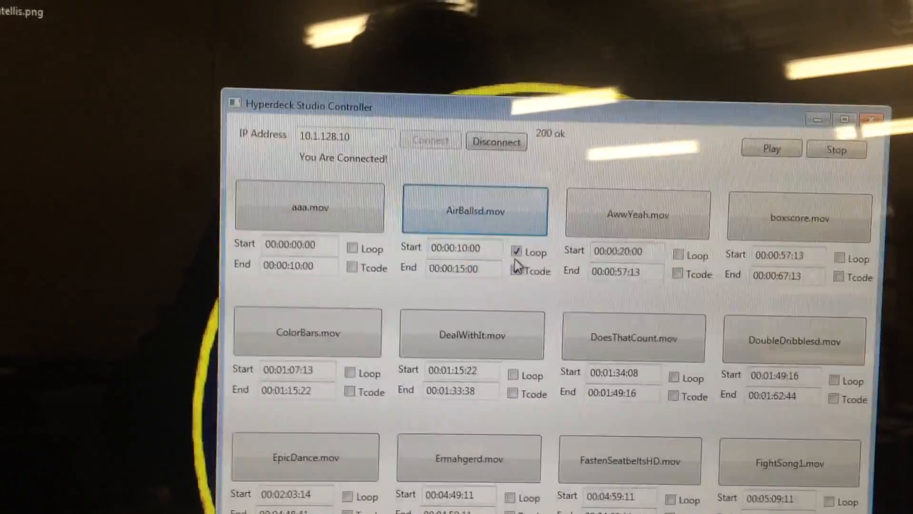
Turn off Loop for the AirBallsd.mov clip so it plays once between its timecodes.
click(517, 251)
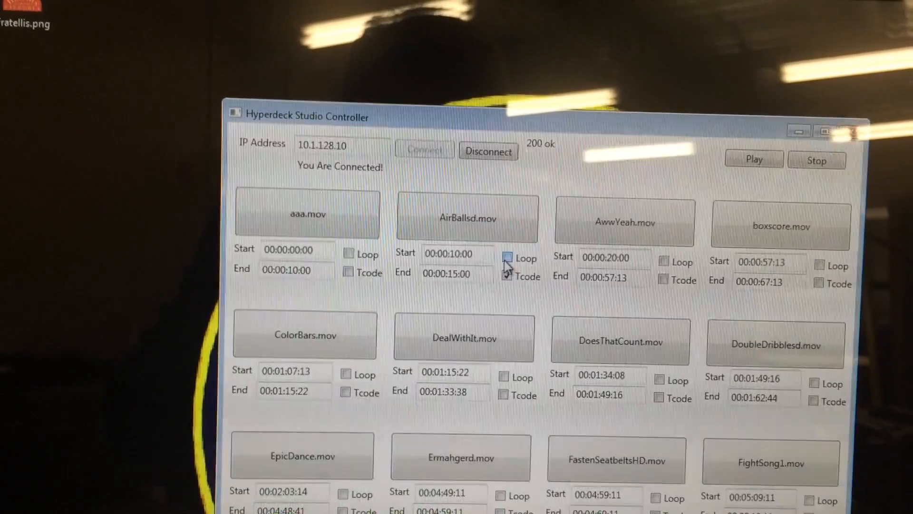